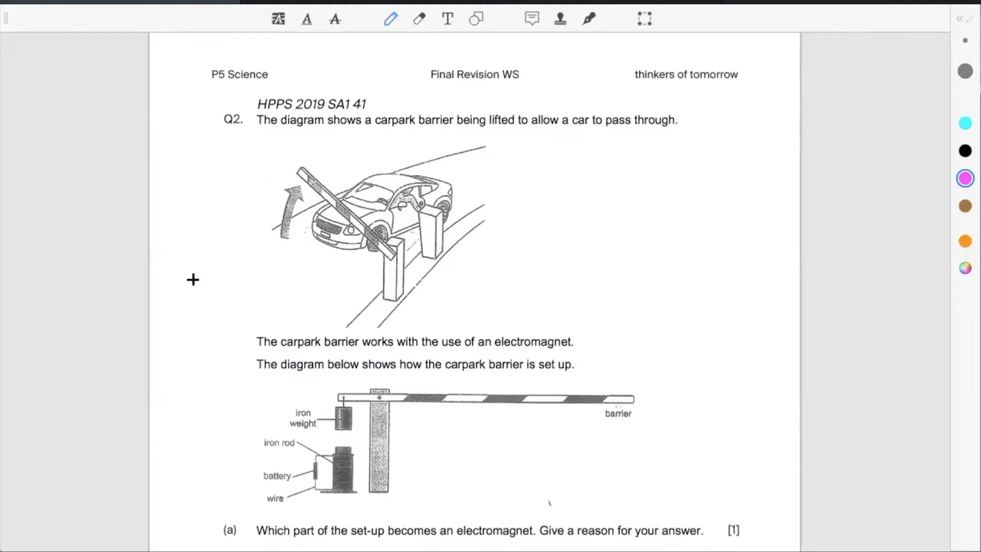
{"action": "mouse_move", "coordinate": [732, 236]}
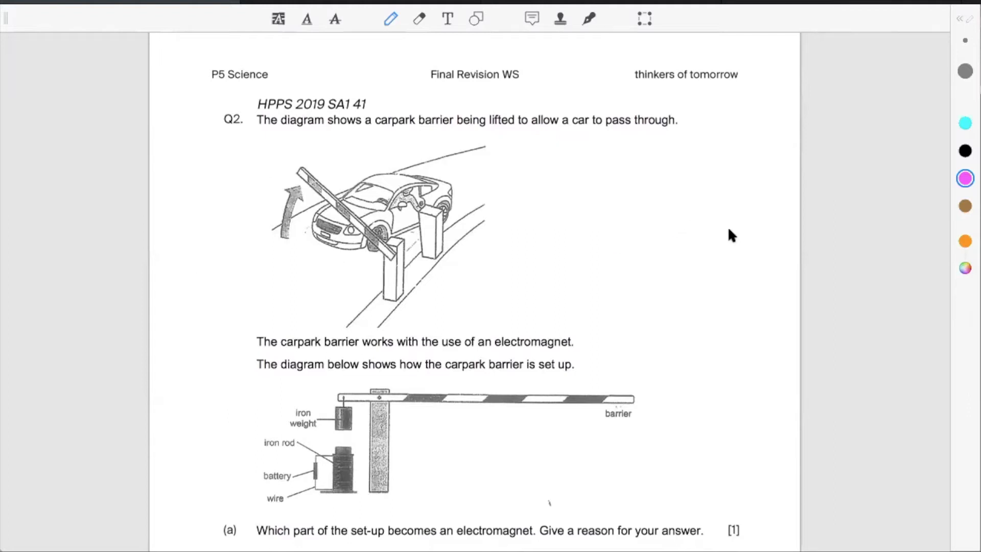
{"action": "mouse_move", "coordinate": [718, 253]}
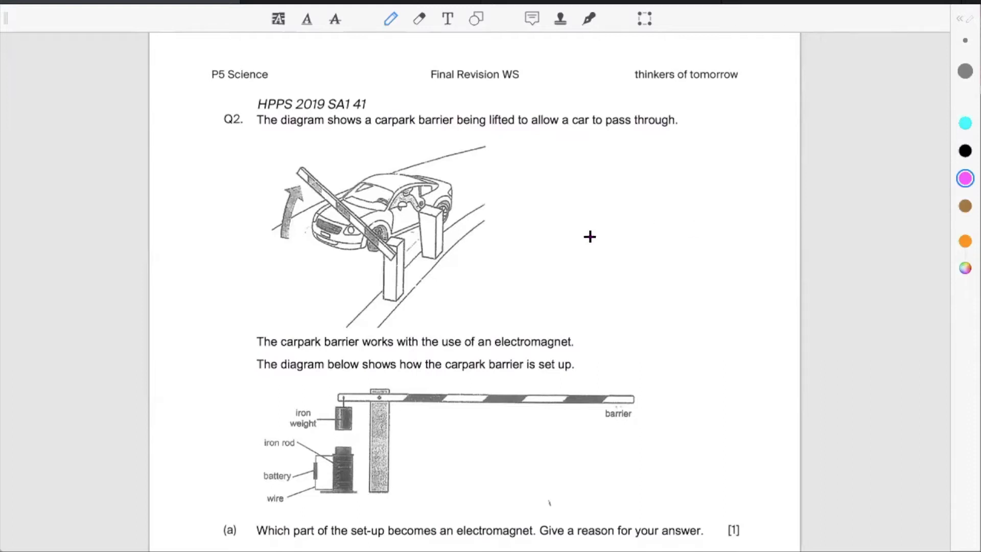
{"action": "mouse_move", "coordinate": [184, 189]}
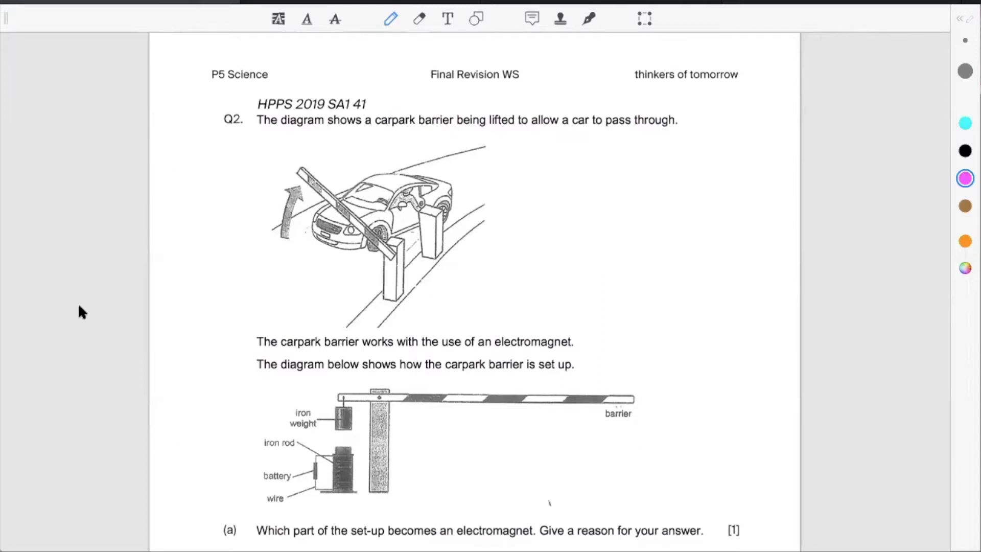
{"action": "mouse_move", "coordinate": [181, 310]}
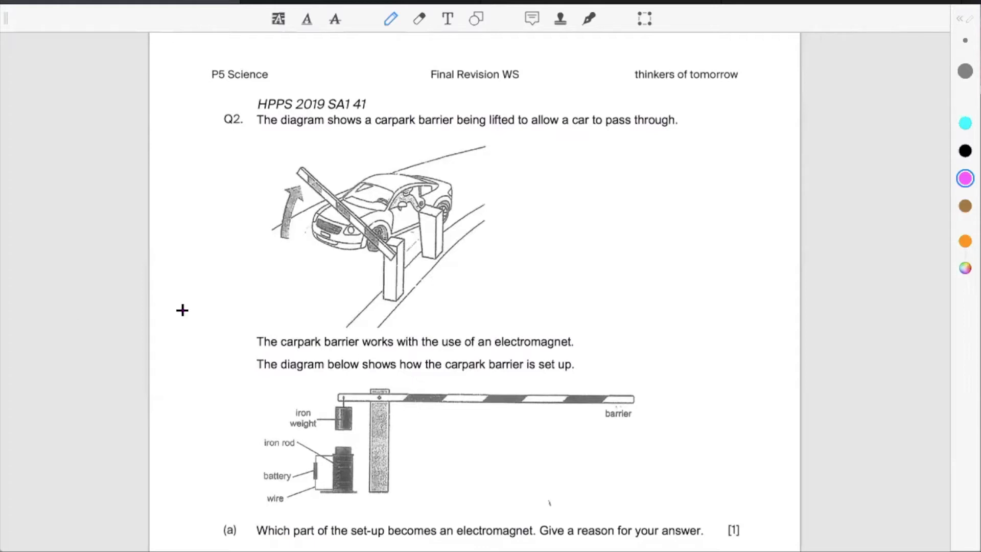
{"action": "mouse_move", "coordinate": [350, 506]}
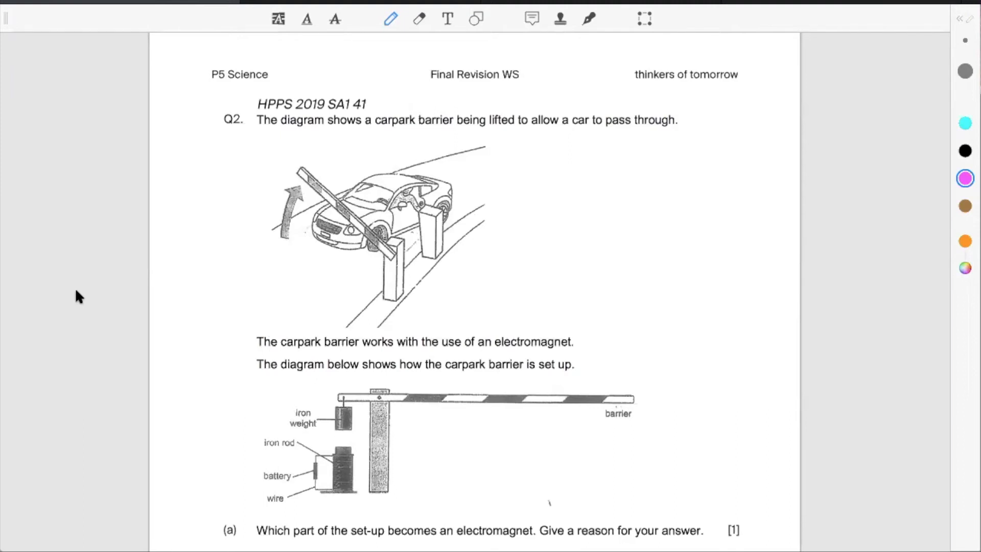
Step: Scroll down to reveal the part (a) iron rod answer
{"action": "scroll", "scroll_direction": "down", "scroll_amount": 3}
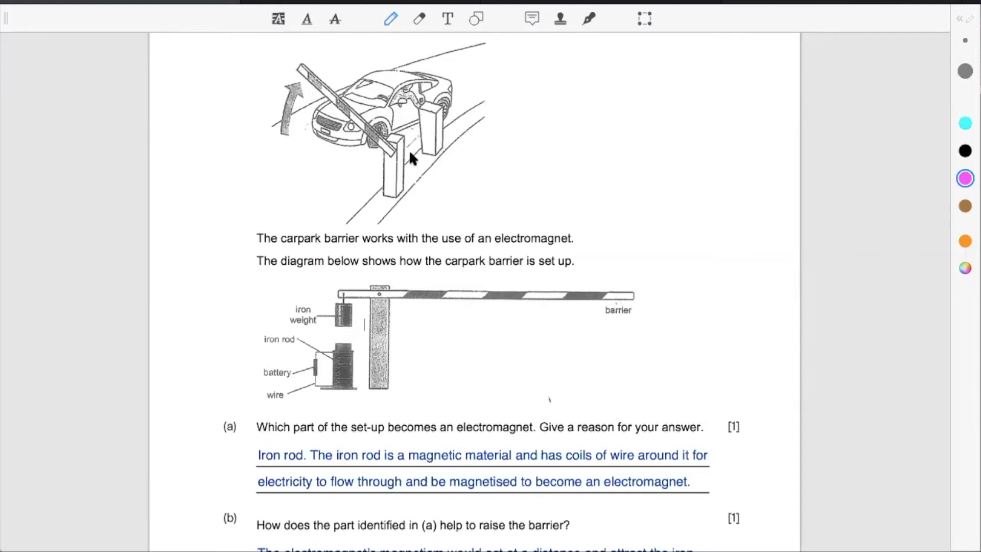
{"action": "mouse_move", "coordinate": [191, 271]}
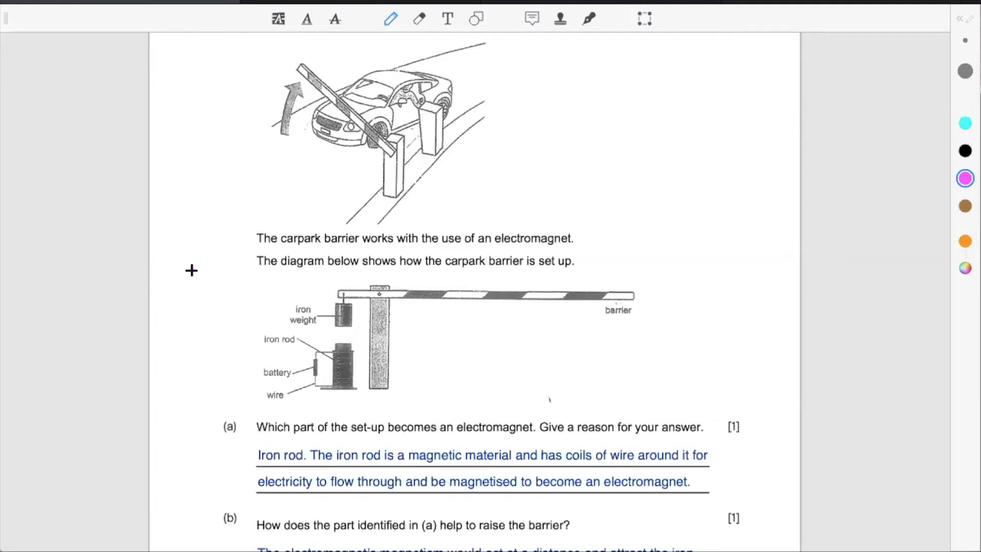
{"action": "mouse_move", "coordinate": [359, 117]}
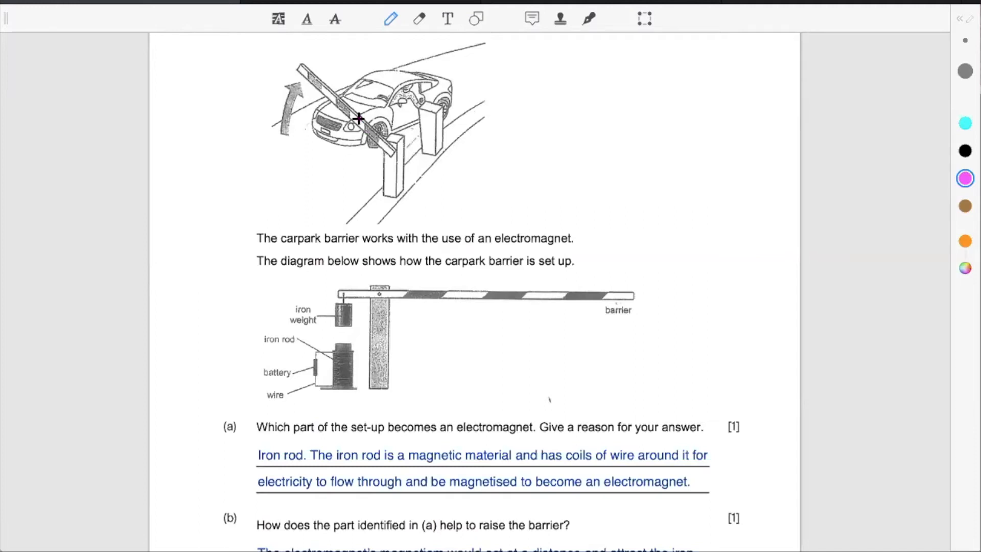
{"action": "mouse_move", "coordinate": [446, 66]}
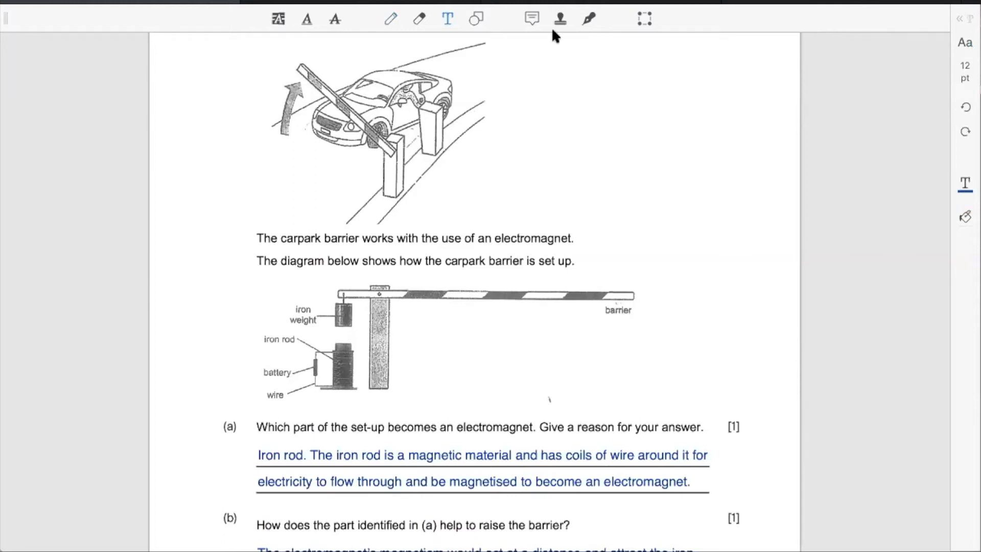
{"action": "mouse_move", "coordinate": [953, 179]}
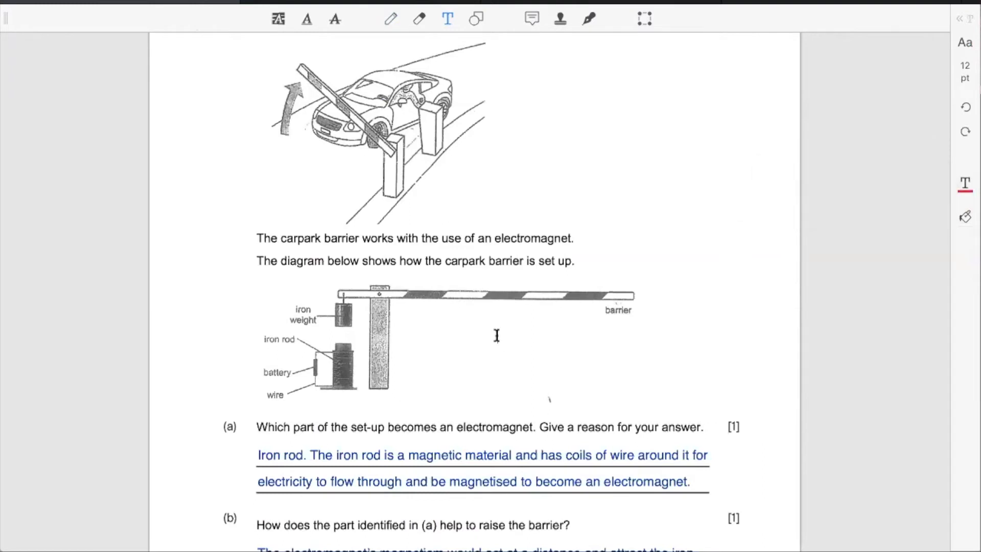
Step: Add the list lines 'Step 1: Situatioin' and 'Step 2: Open/Closed circuit'
{"action": "type", "text": "Step 1:"}
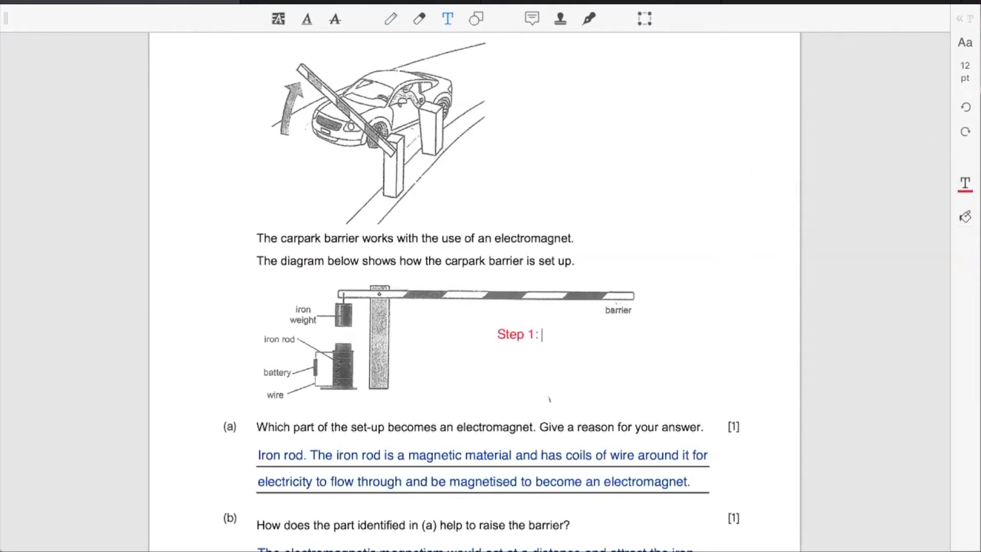
{"action": "type", "text": "Situatioin"}
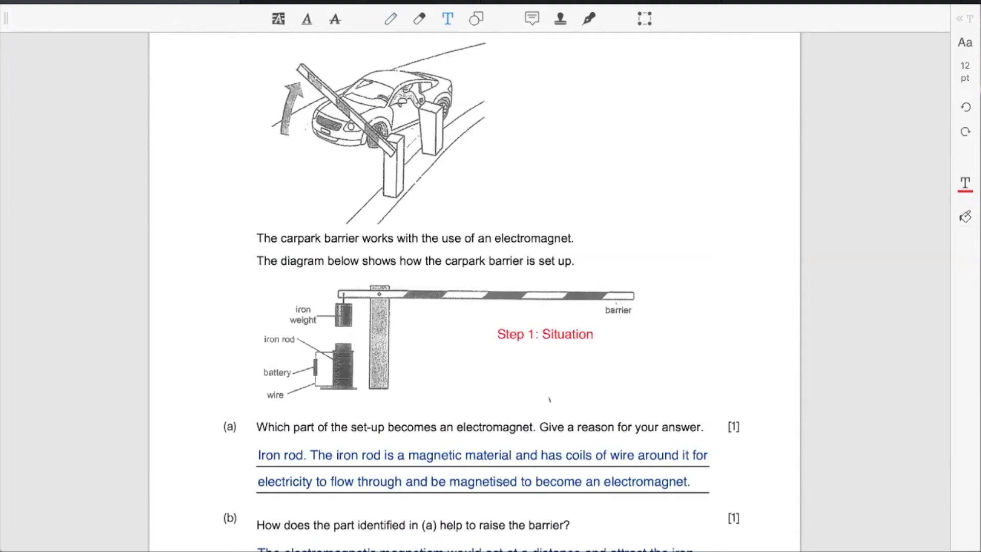
{"action": "type", "text": "Step 2:"}
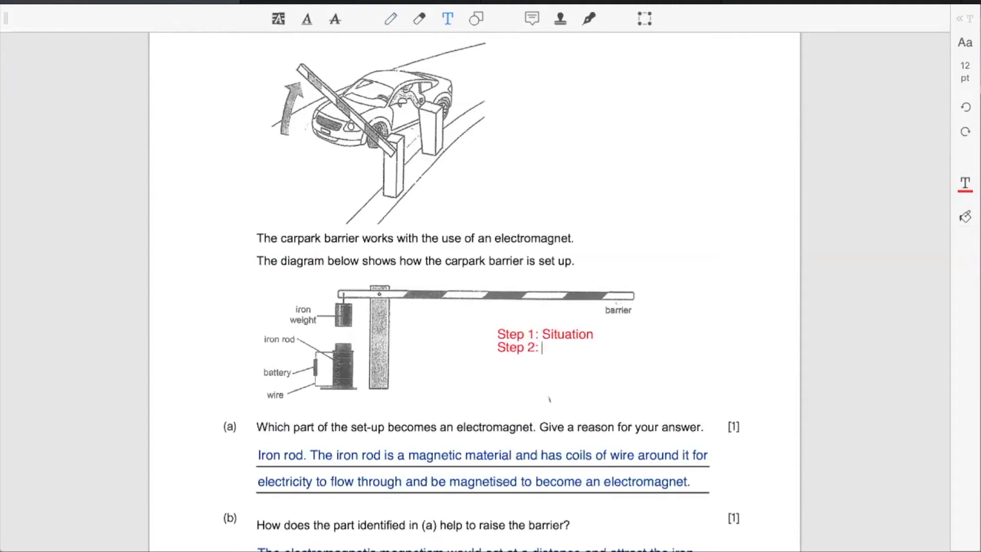
{"action": "type", "text": "Op"}
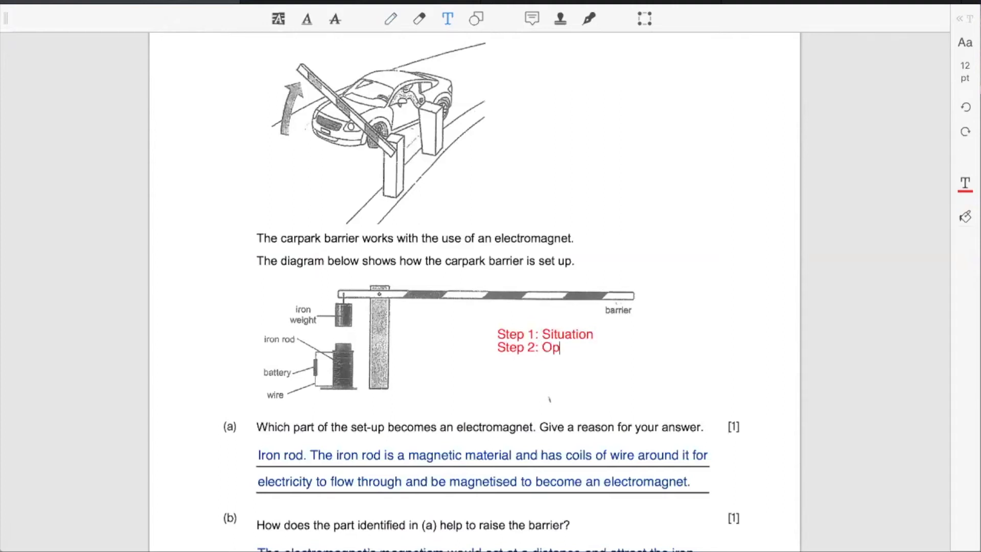
{"action": "type", "text": "en/CLosed"}
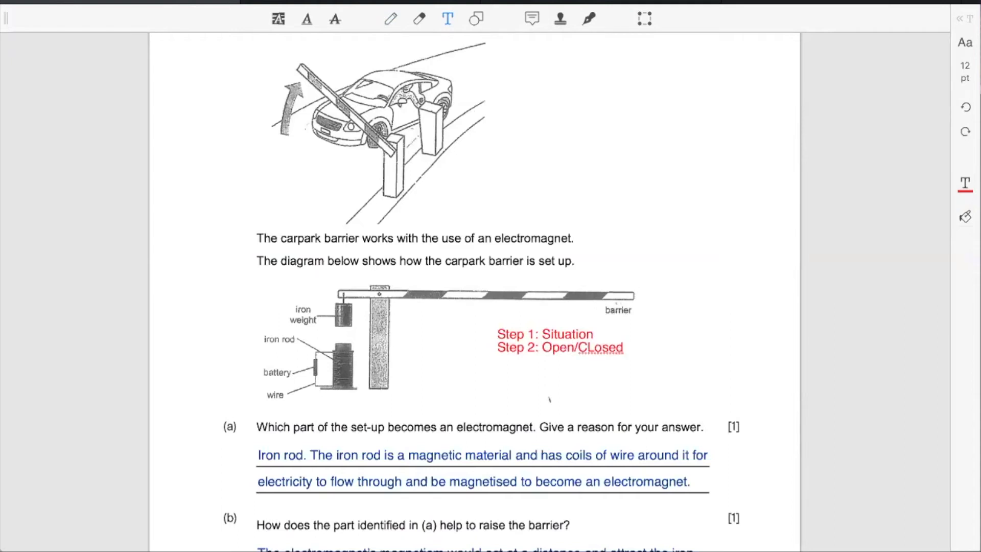
{"action": "key", "text": "Backspace"}
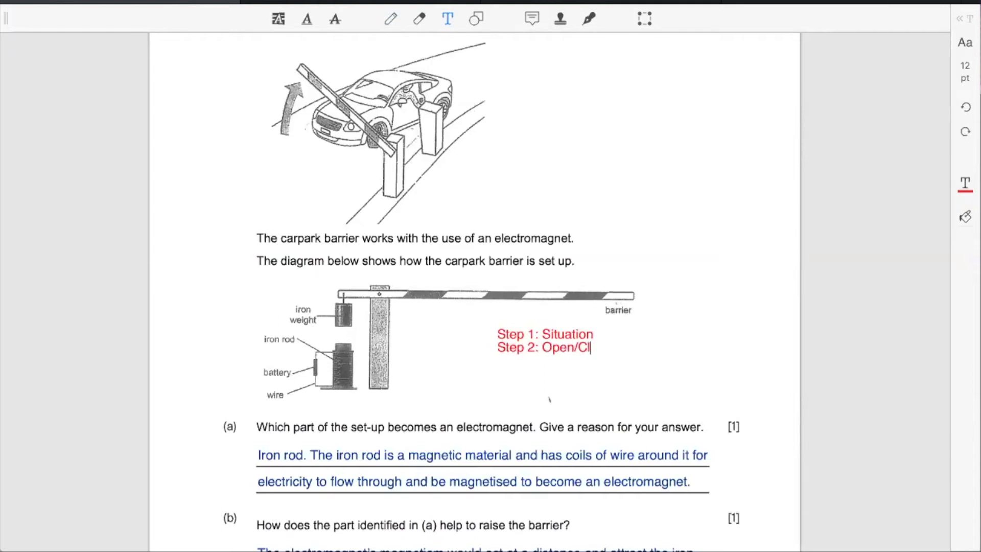
{"action": "type", "text": "osed circuit"}
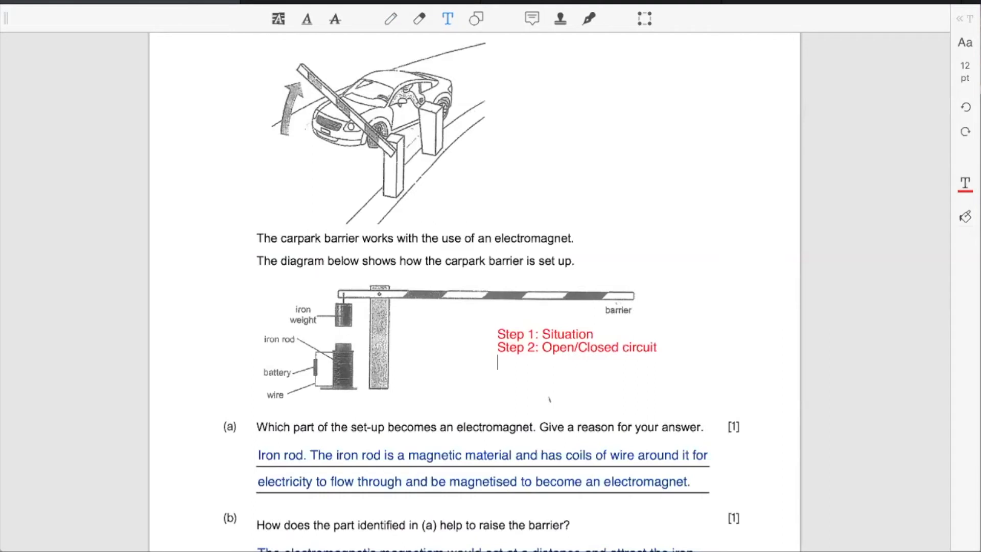
Step: Add 'Step 3: Electricity flow' and 'Step 4: Outcome', then finish the text box
{"action": "type", "text": "Step 3:"}
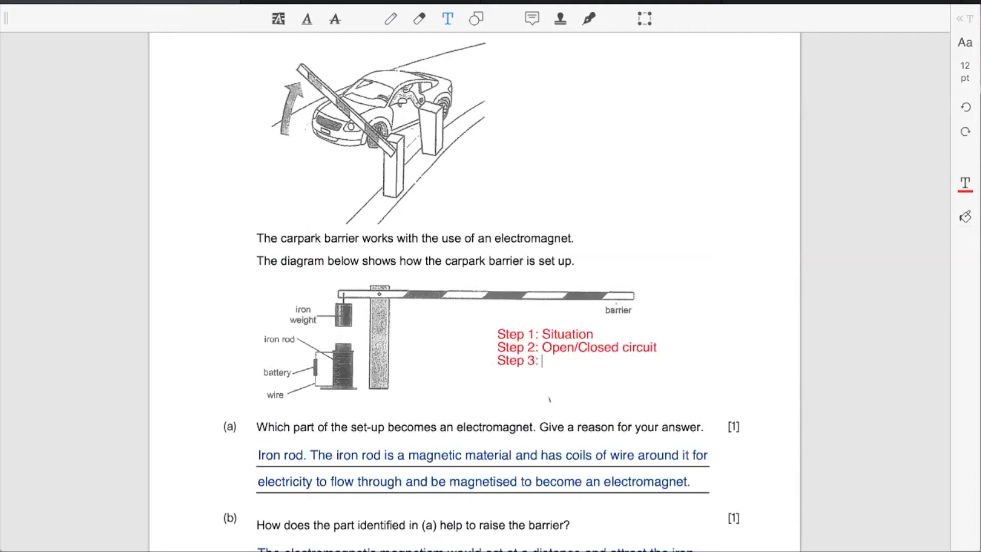
{"action": "type", "text": "E"}
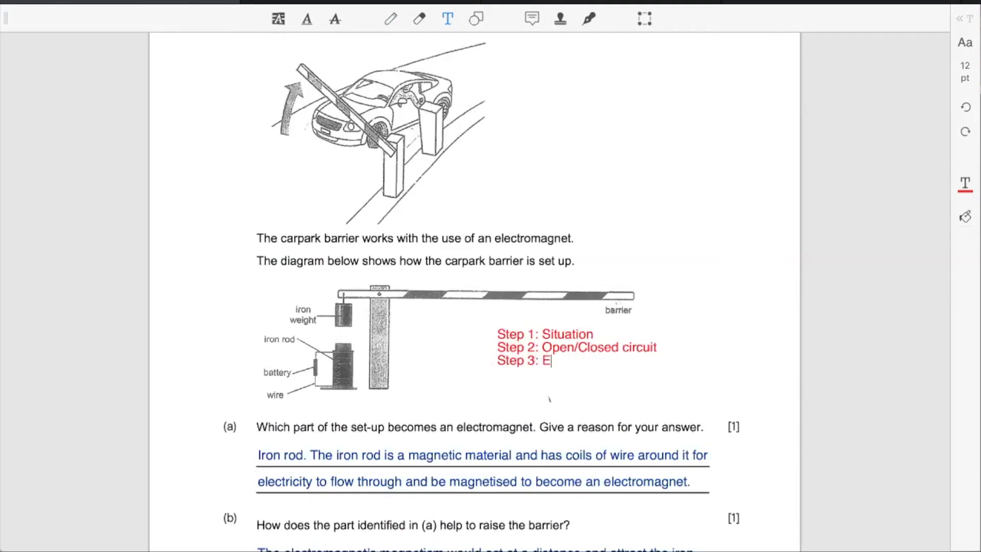
{"action": "type", "text": "lectricity f"}
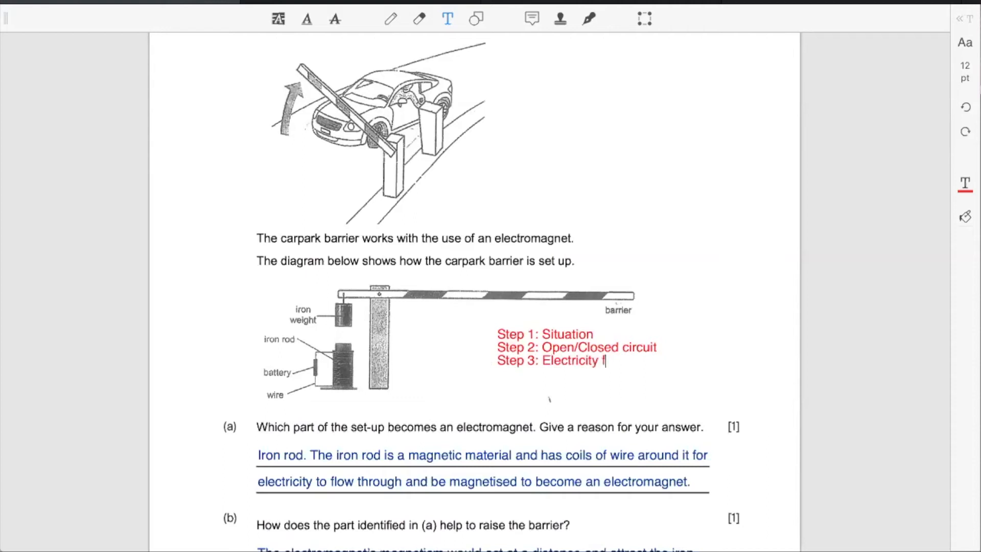
{"action": "type", "text": "low"}
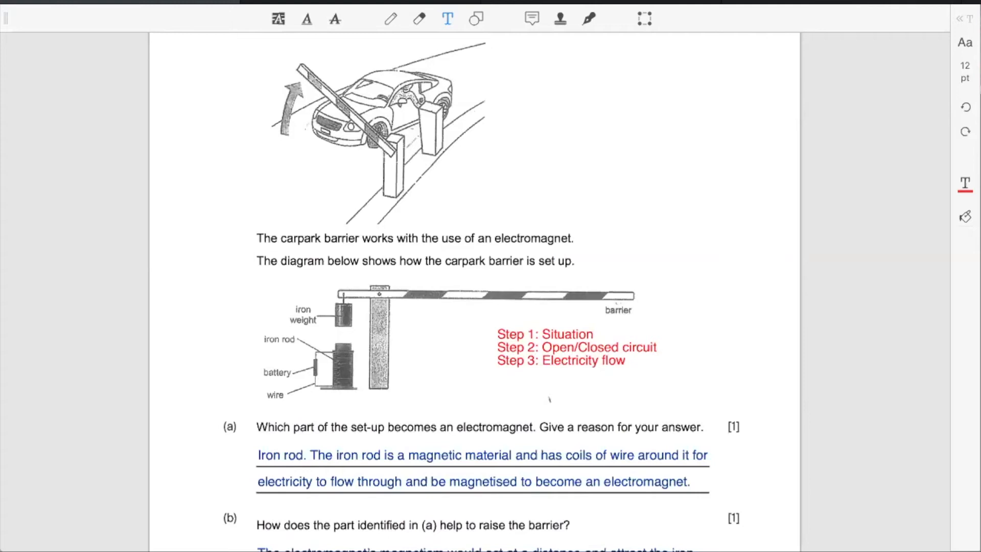
{"action": "type", "text": "Step 4:"}
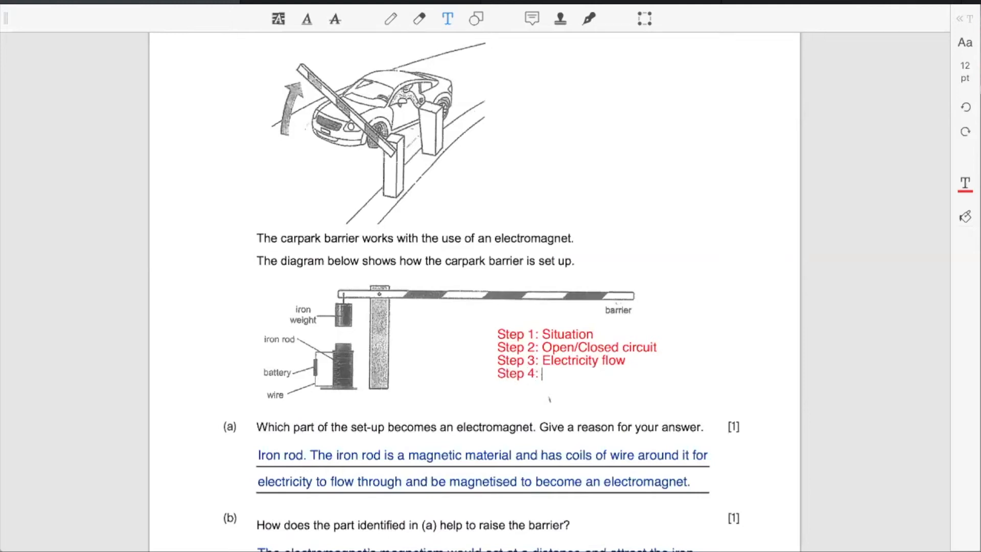
{"action": "type", "text": "Outcome"}
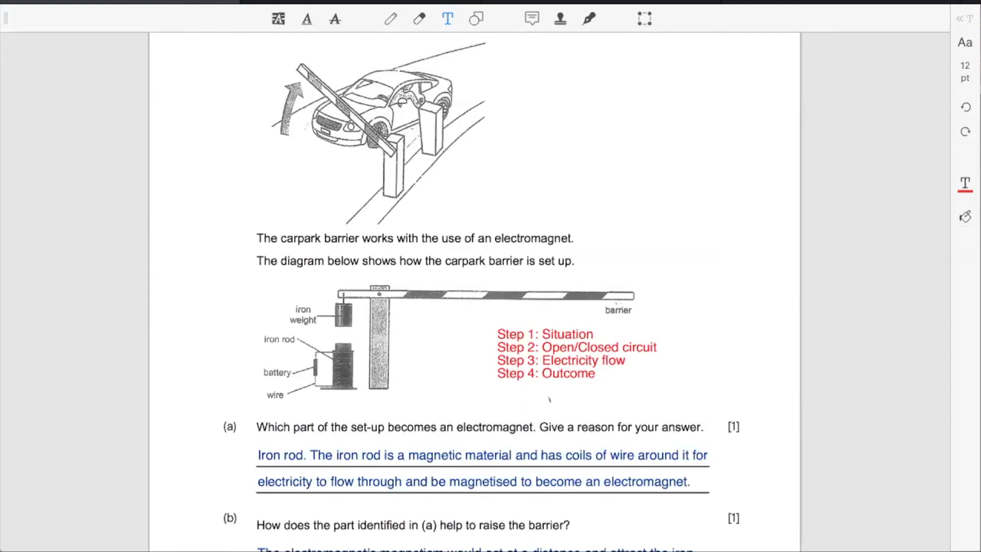
{"action": "left_click", "coordinate": [594, 373]}
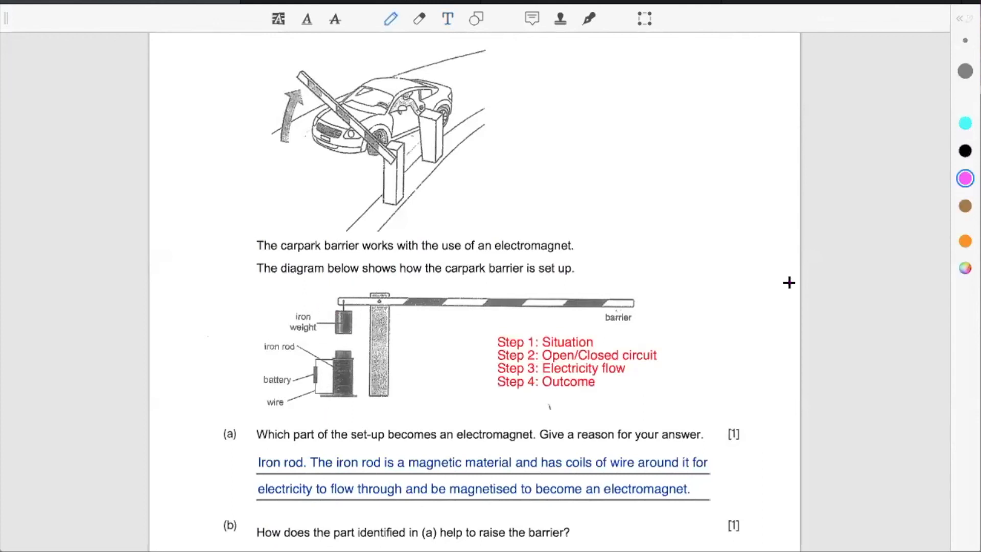
{"action": "mouse_move", "coordinate": [810, 207]}
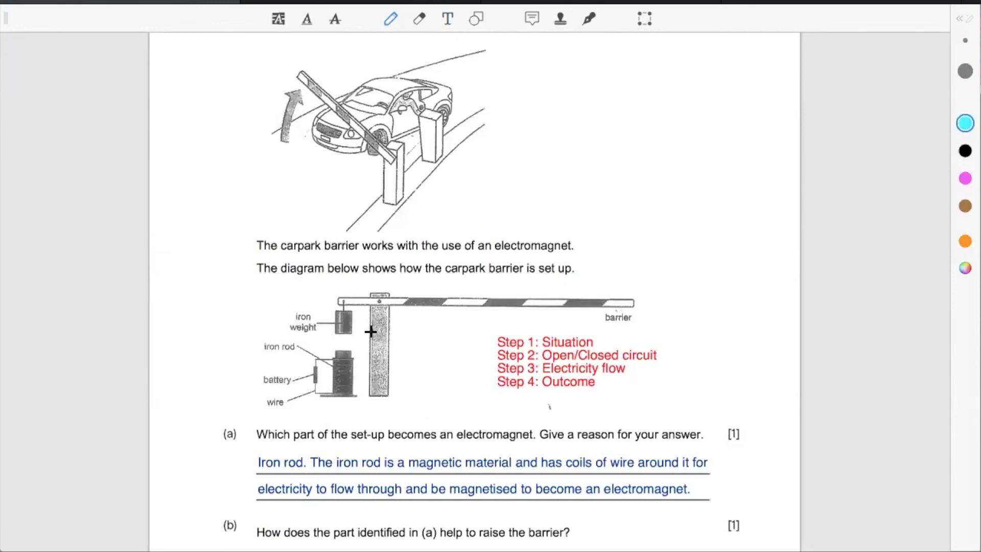
{"action": "mouse_move", "coordinate": [361, 340]}
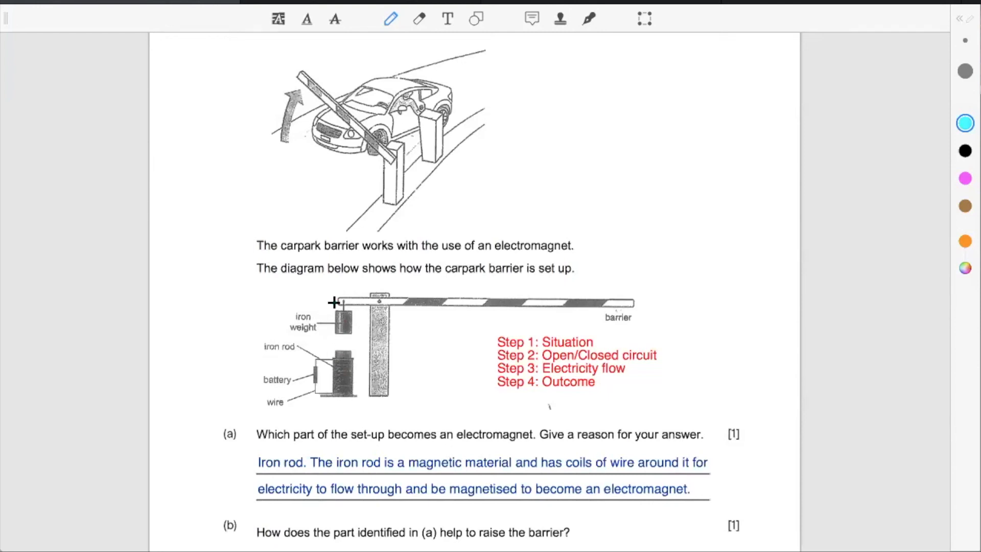
{"action": "mouse_move", "coordinate": [360, 313]}
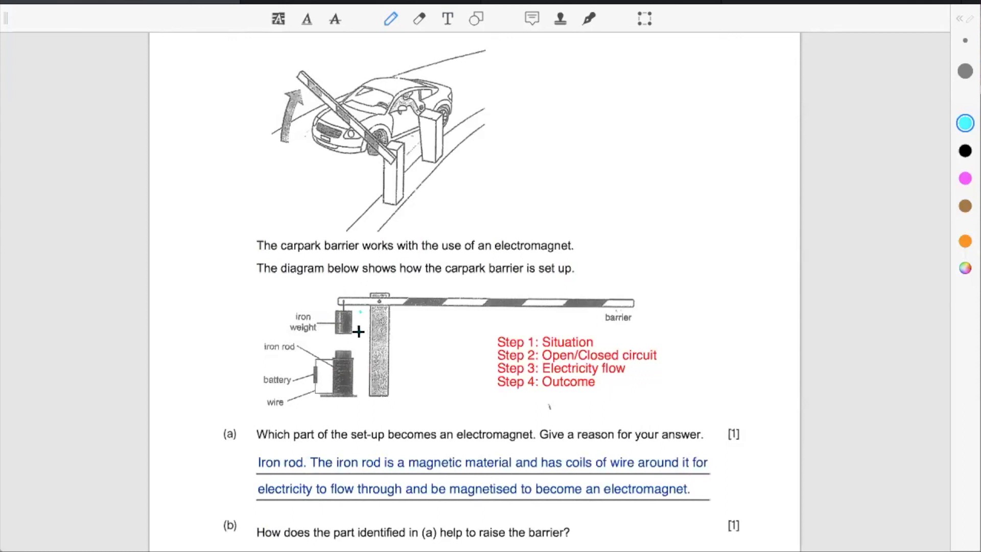
Step: Draw a short vertical arrow downward from the iron weight
{"action": "left_click_drag", "start_coordinate": [359, 309], "coordinate": [359, 347]}
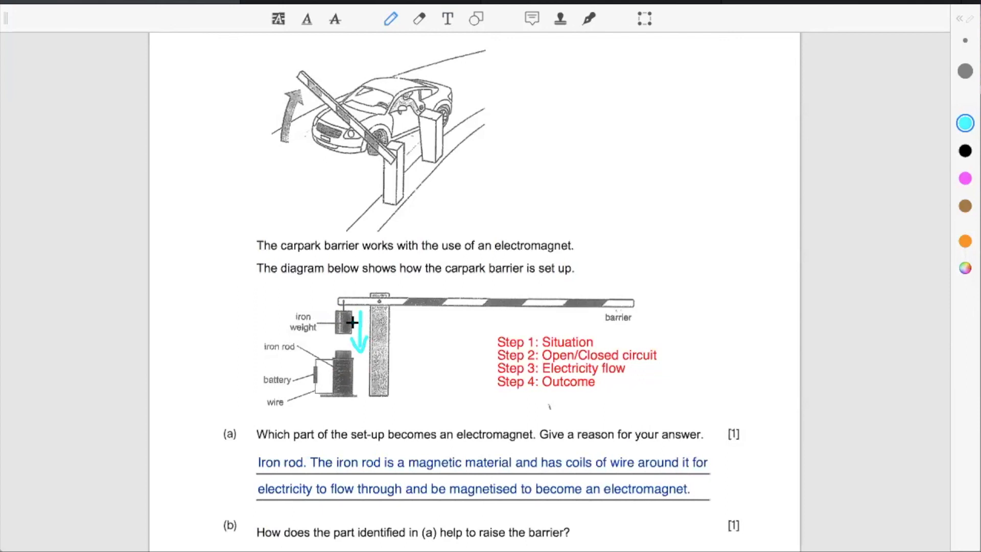
{"action": "mouse_move", "coordinate": [213, 313]}
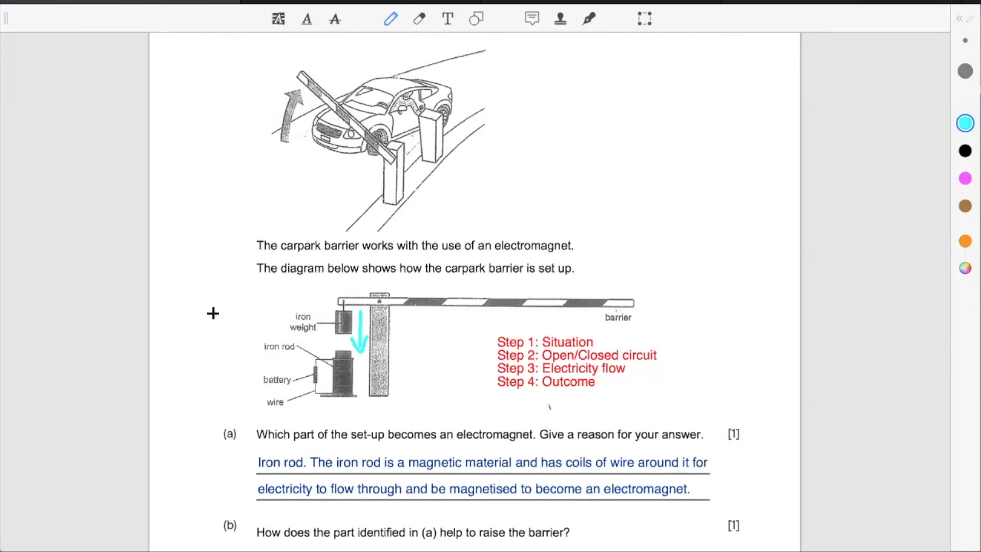